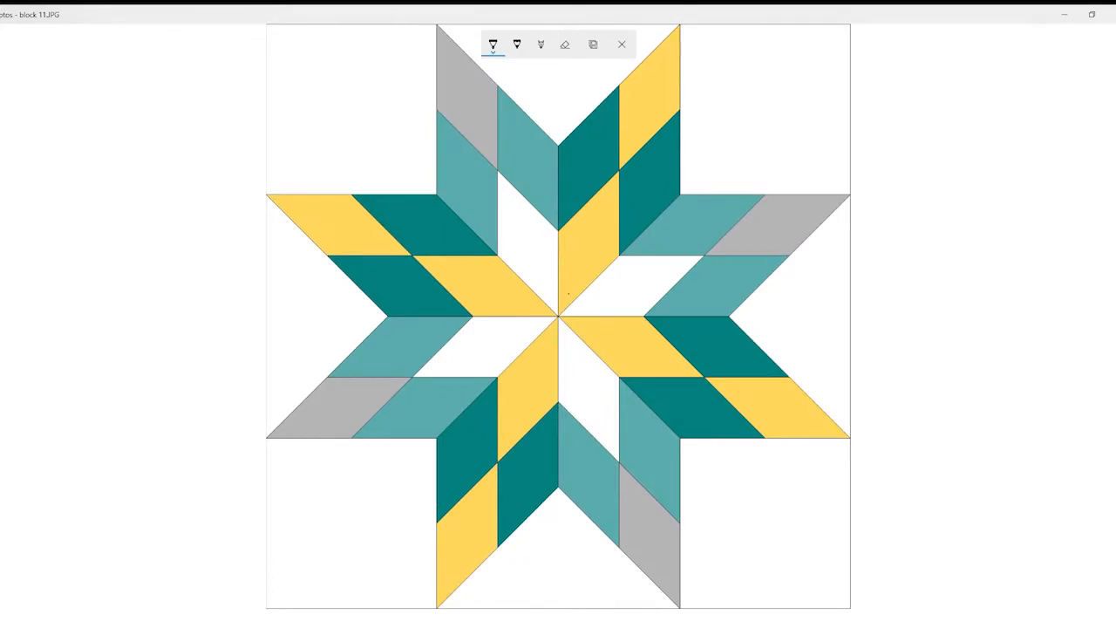
Step: Ink the first strokes of a feather motif at the star's centre with the ballpoint pen
left_click_drag(579, 276, 567, 305)
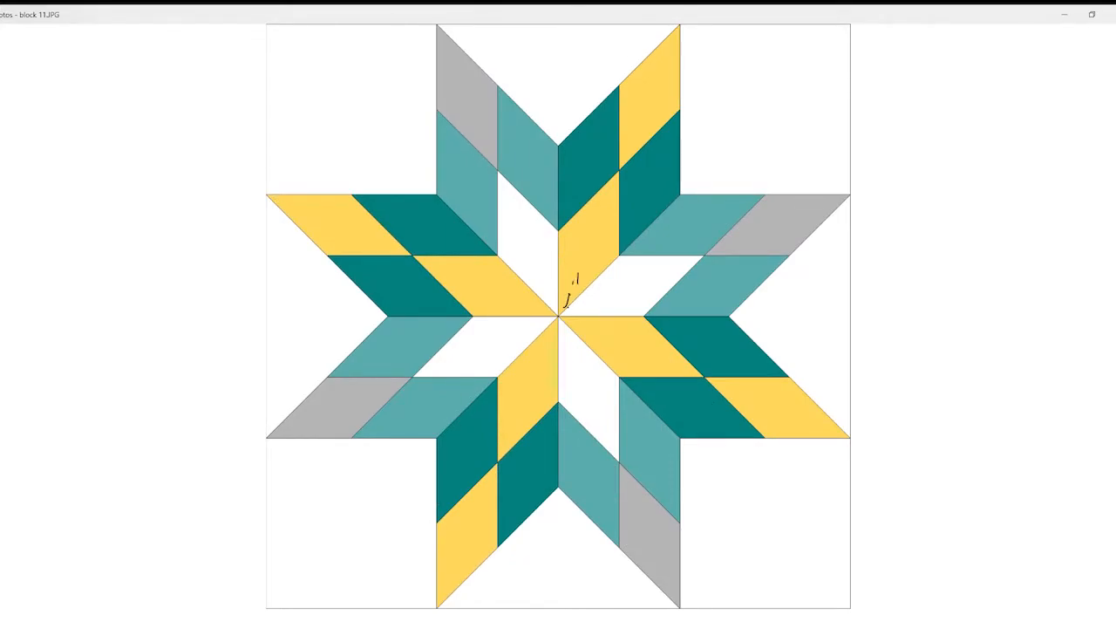
left_click_drag(567, 288, 677, 31)
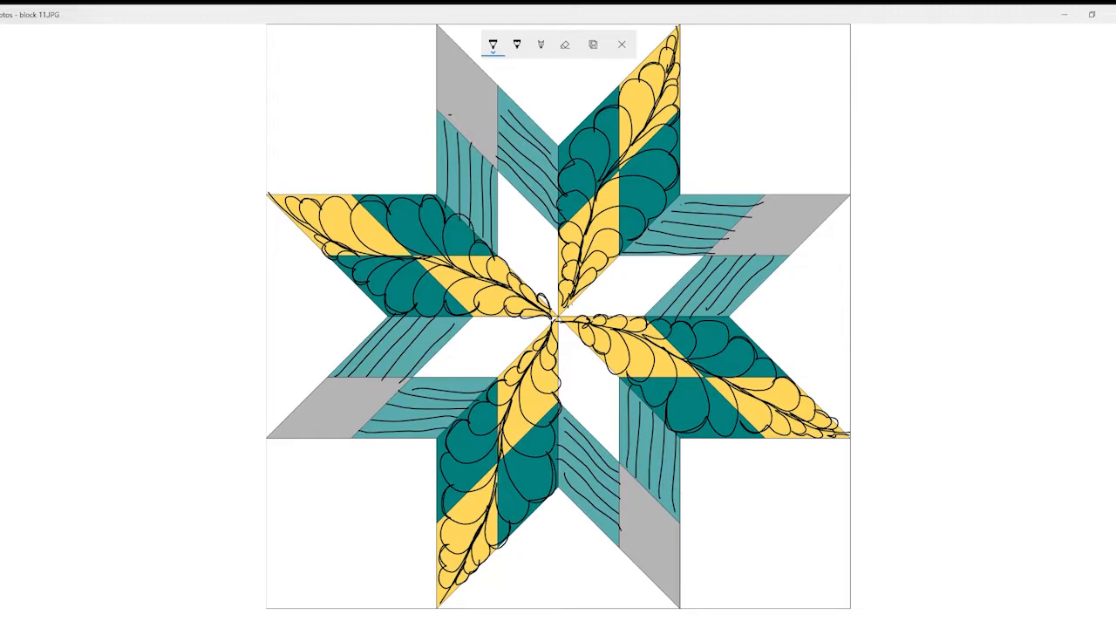
Step: Erase every feather and line sketch, returning the star block to its plain pieced design
left_click_drag(716, 253, 771, 195)
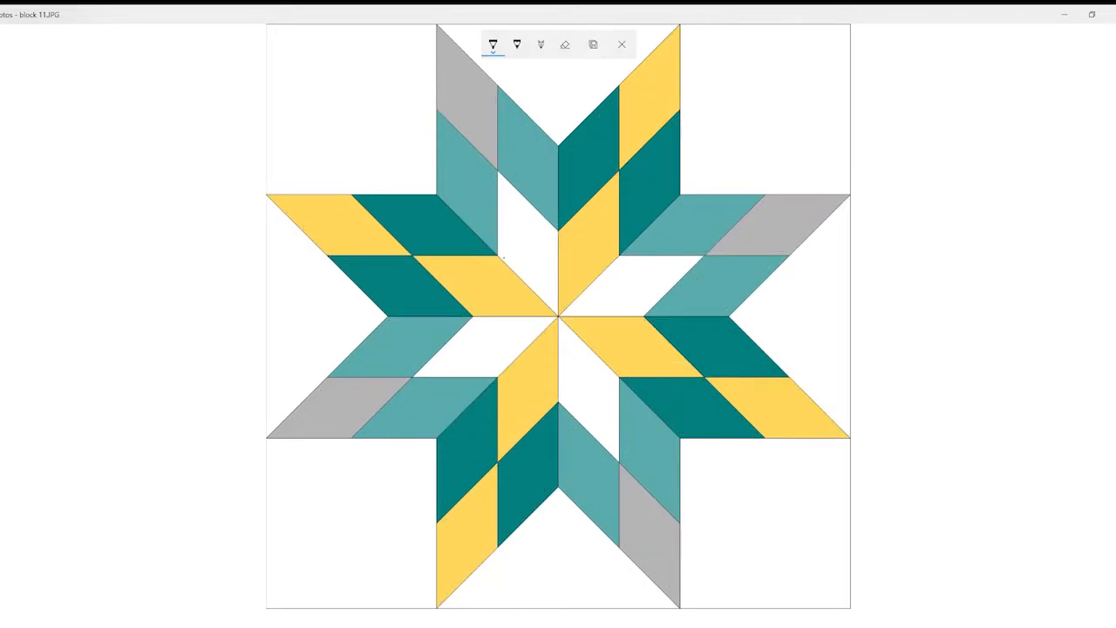
Step: Outline the inner white star pieces, tracing around the top white piece
left_click_drag(503, 192, 611, 200)
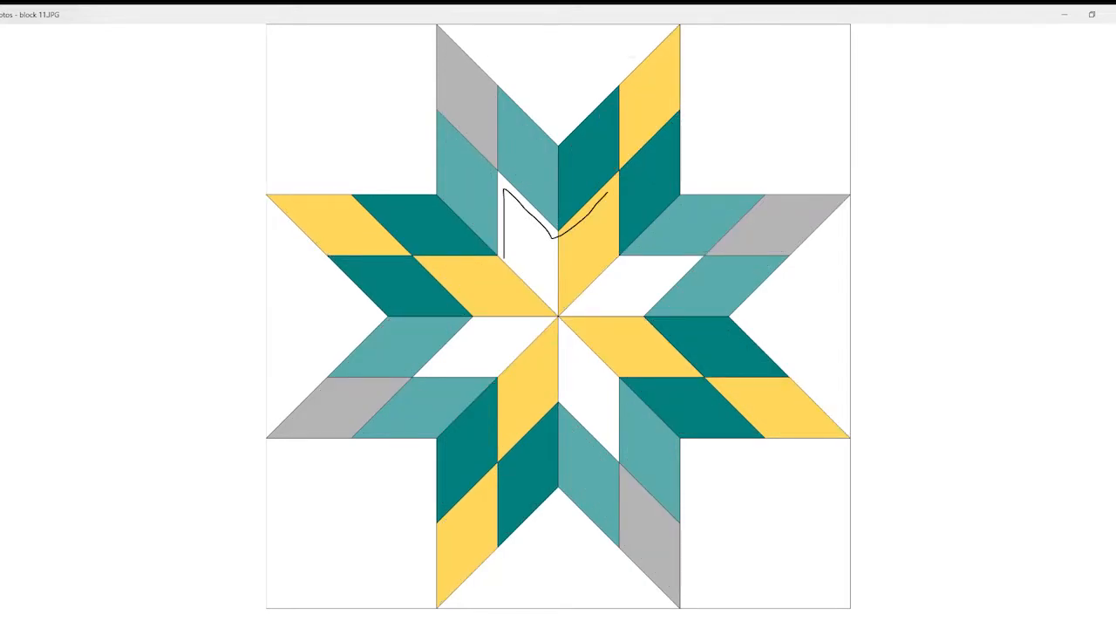
left_click_drag(593, 200, 642, 331)
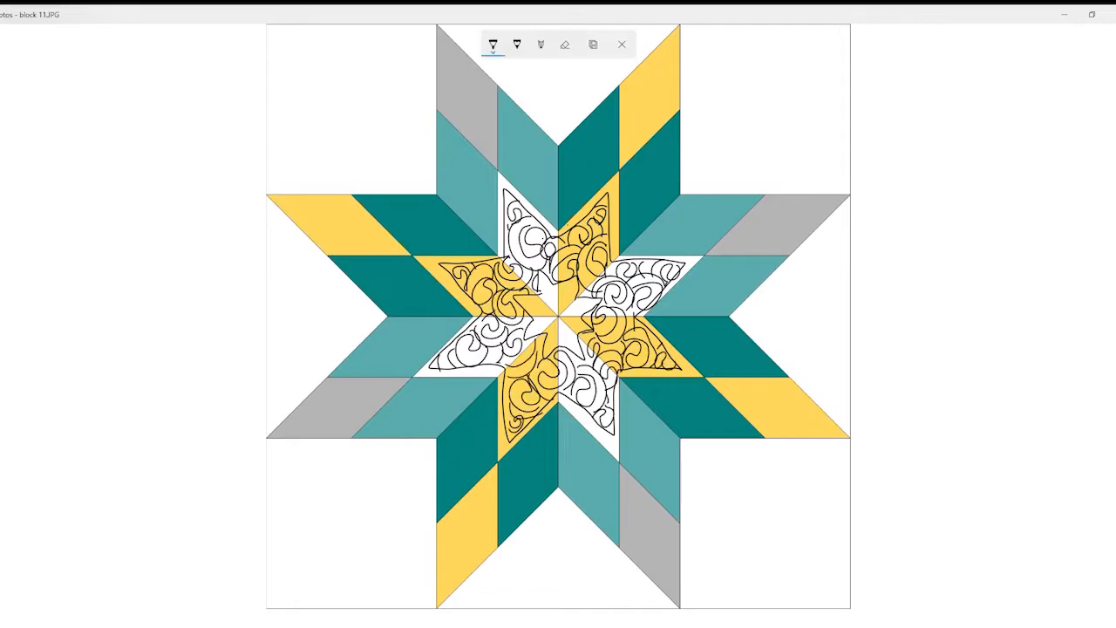
Step: Ink straight vertical lines inside the top teal diamond of the star
left_click_drag(572, 131, 567, 227)
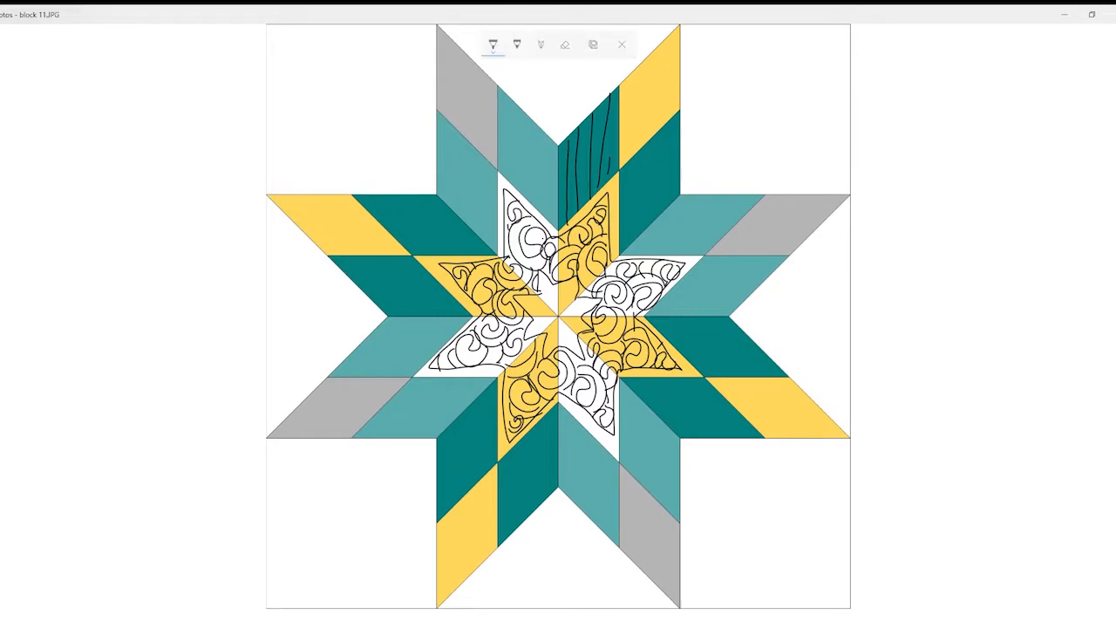
left_click_drag(610, 105, 677, 131)
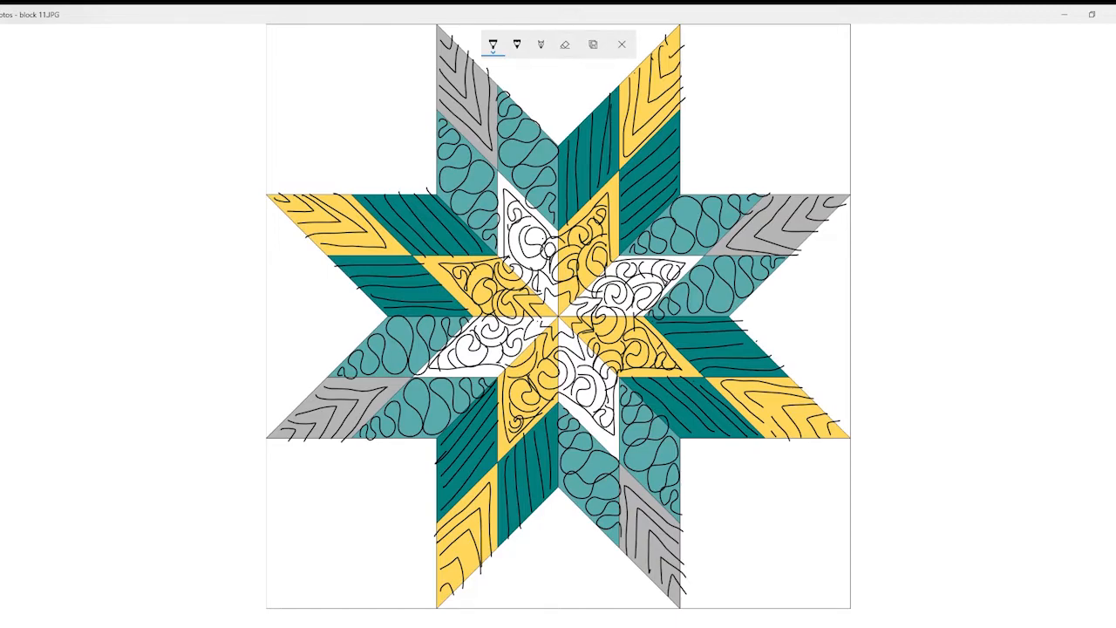
left_click(621, 45)
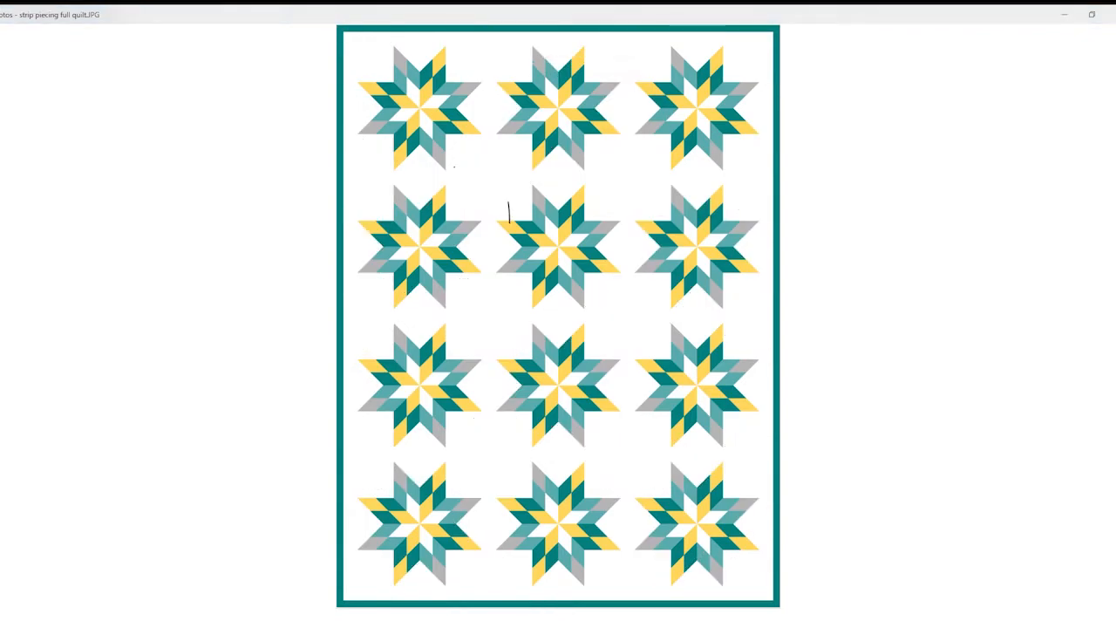
Step: Outline the six stars of the second and third rows with wavy squares
left_click_drag(506, 209, 611, 288)
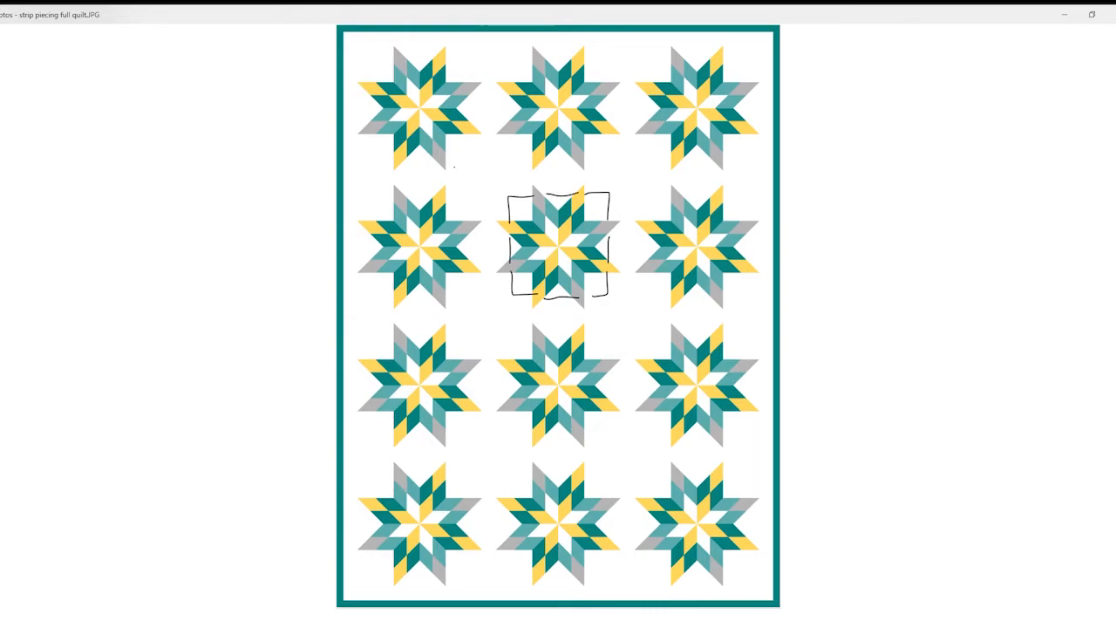
left_click_drag(637, 262, 677, 196)
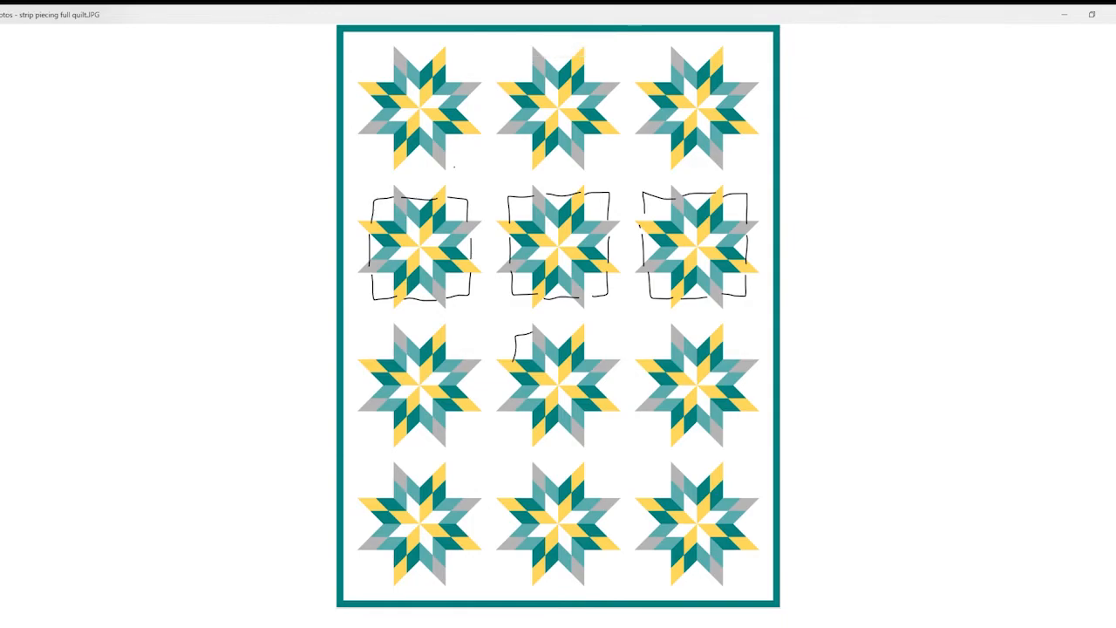
left_click_drag(524, 335, 602, 436)
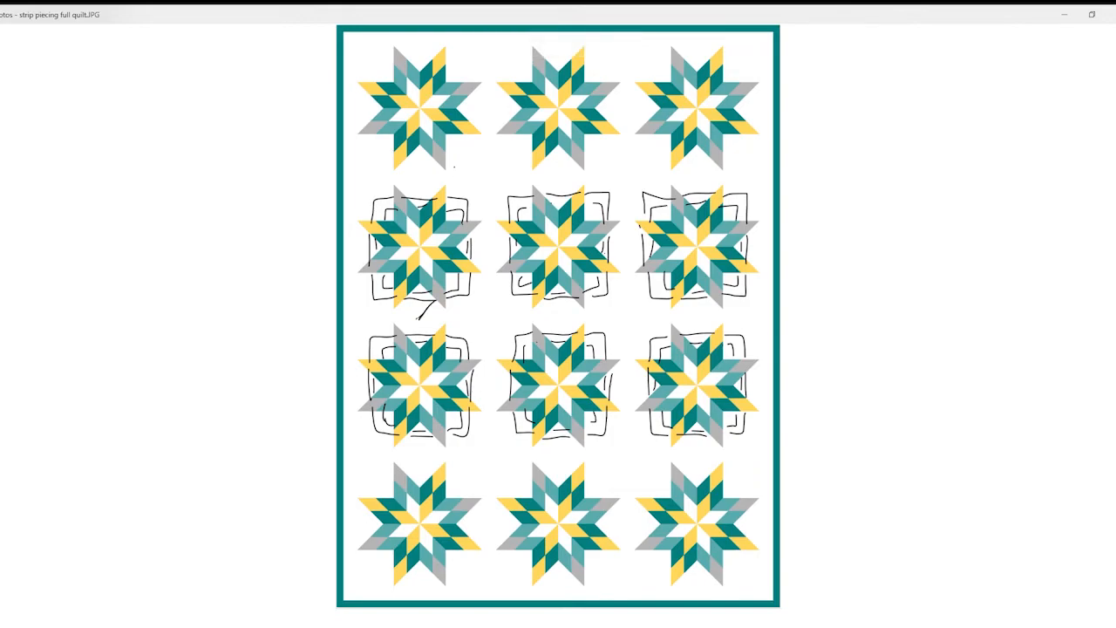
Step: Draw X-shaped lines connecting the outlined stars between the rows
left_click_drag(401, 310, 440, 335)
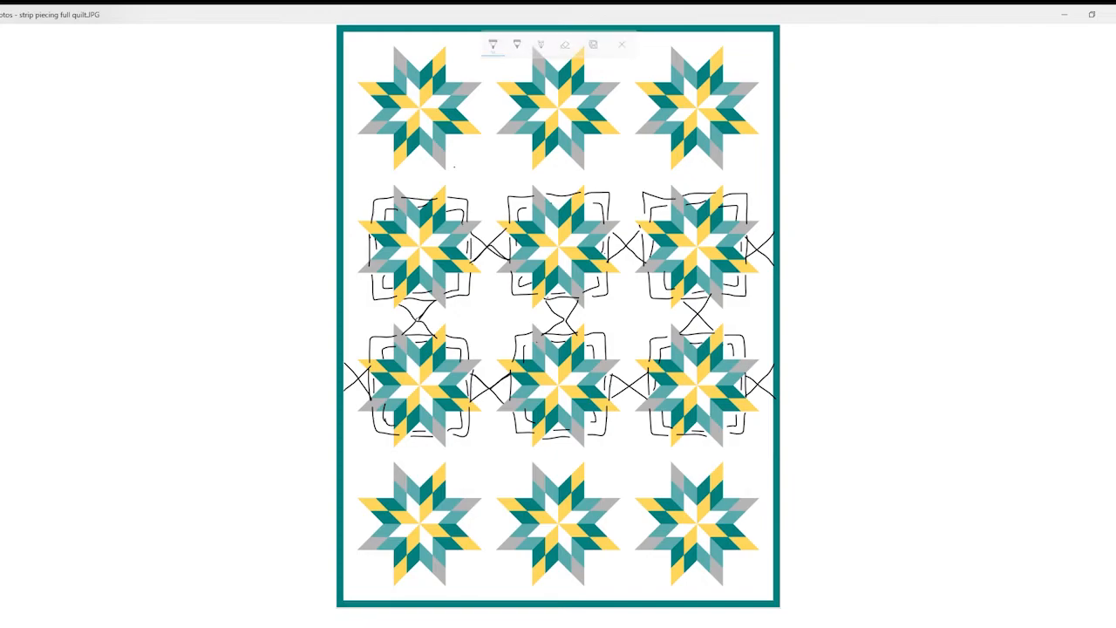
left_click(492, 46)
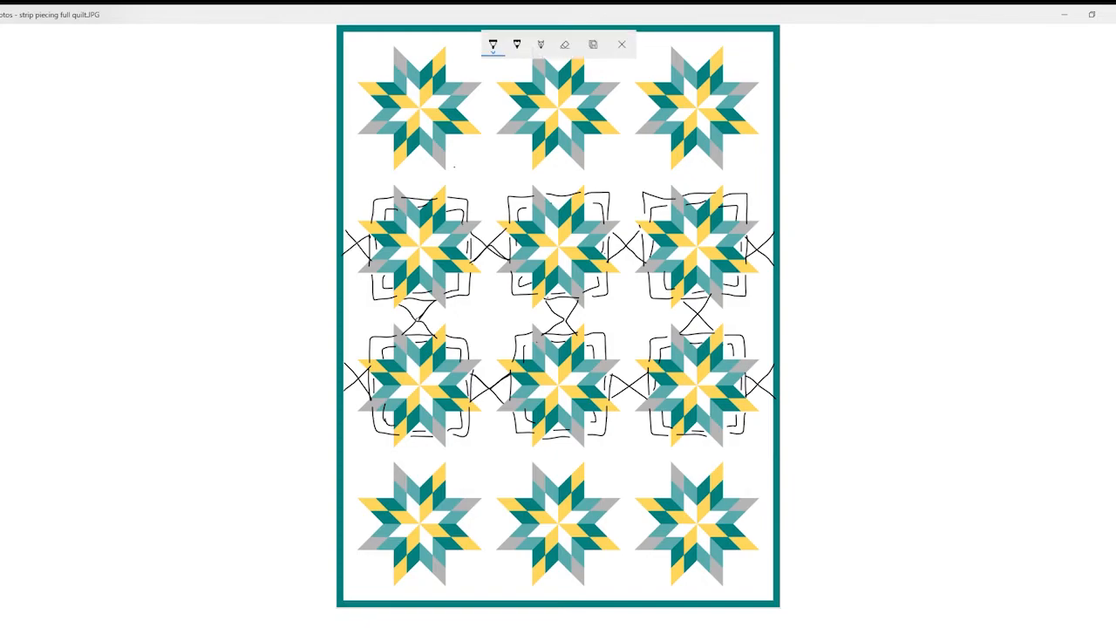